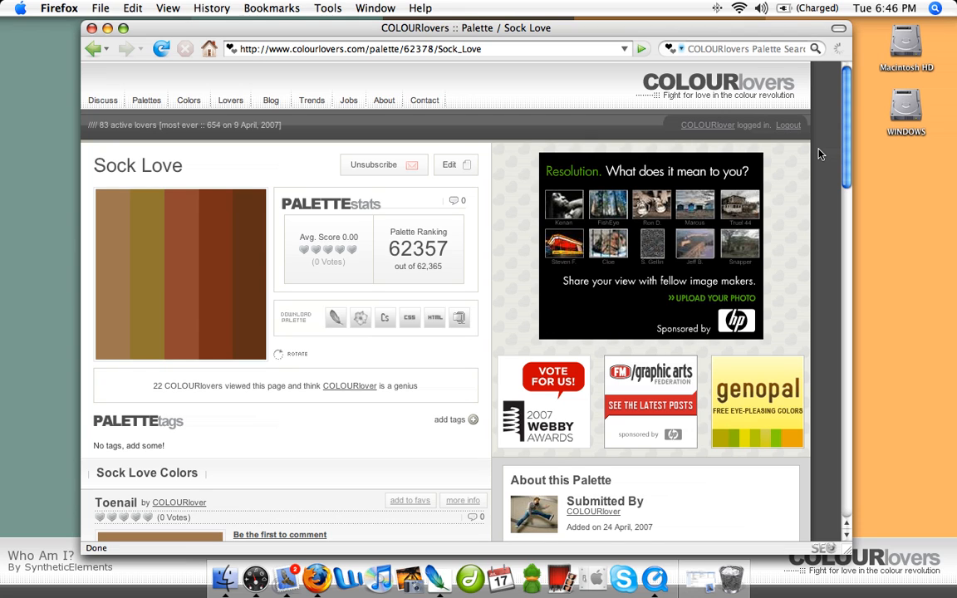
pyautogui.moveTo(523, 206)
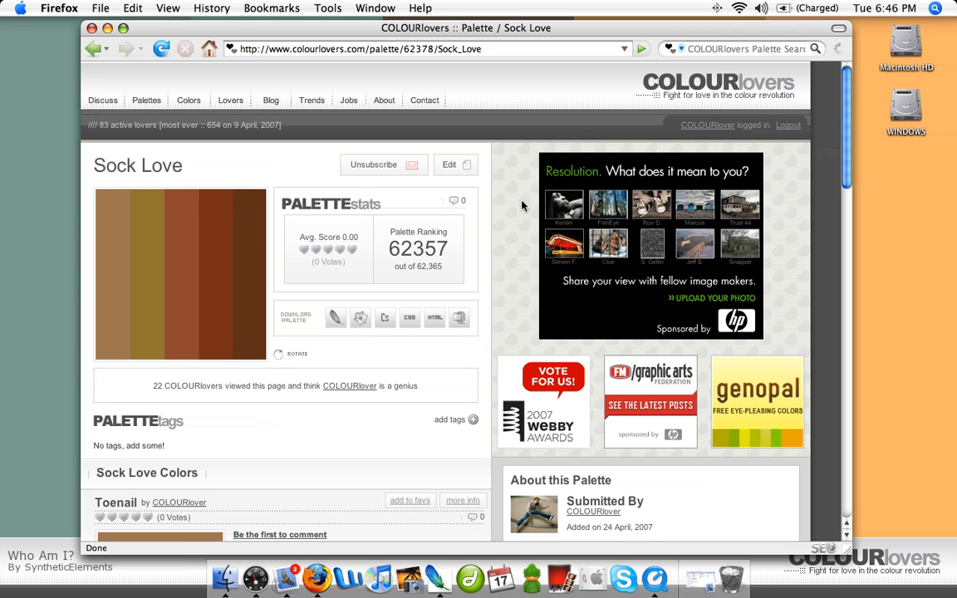
pyautogui.moveTo(416, 334)
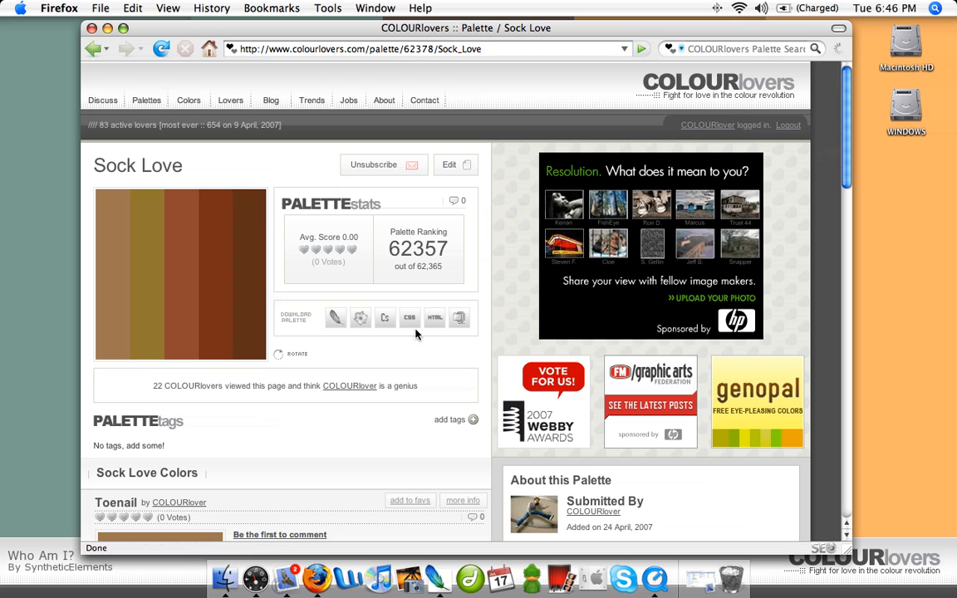
pyautogui.moveTo(466, 300)
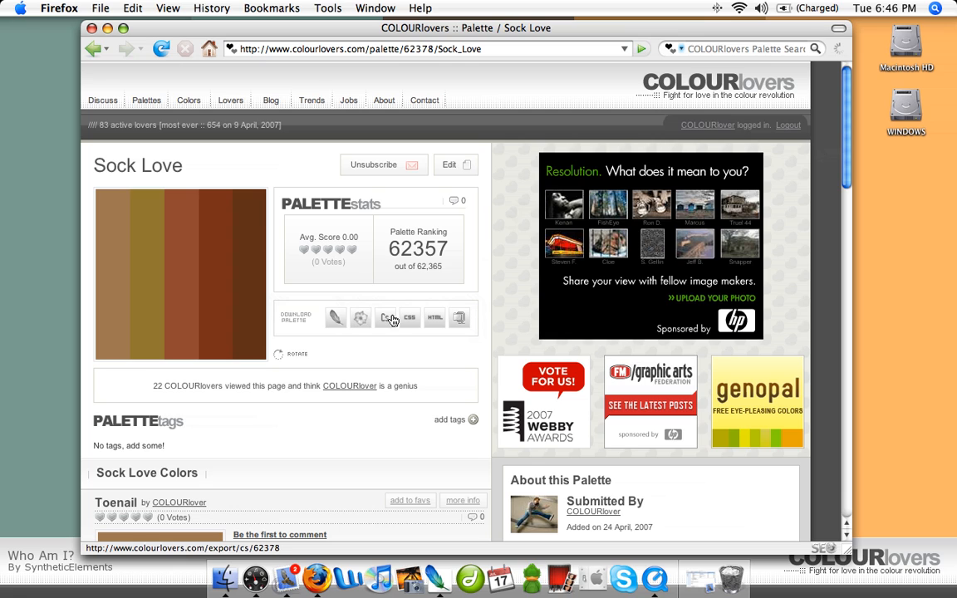
pyautogui.moveTo(425, 321)
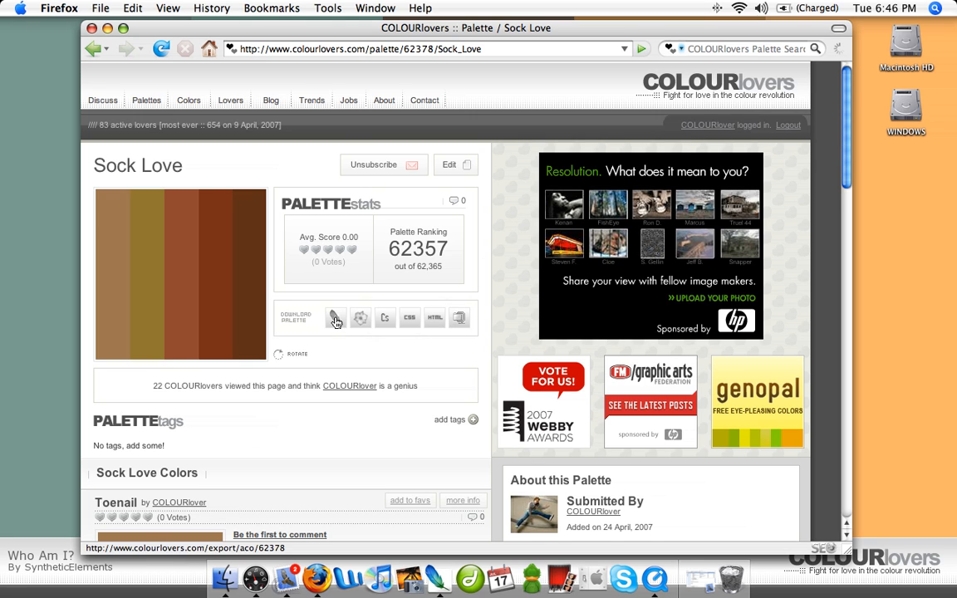
# - Download the Sock Love palette as COLOURlovers.com_Sock_Love.aco to the Desktop
pyautogui.click(335, 317)
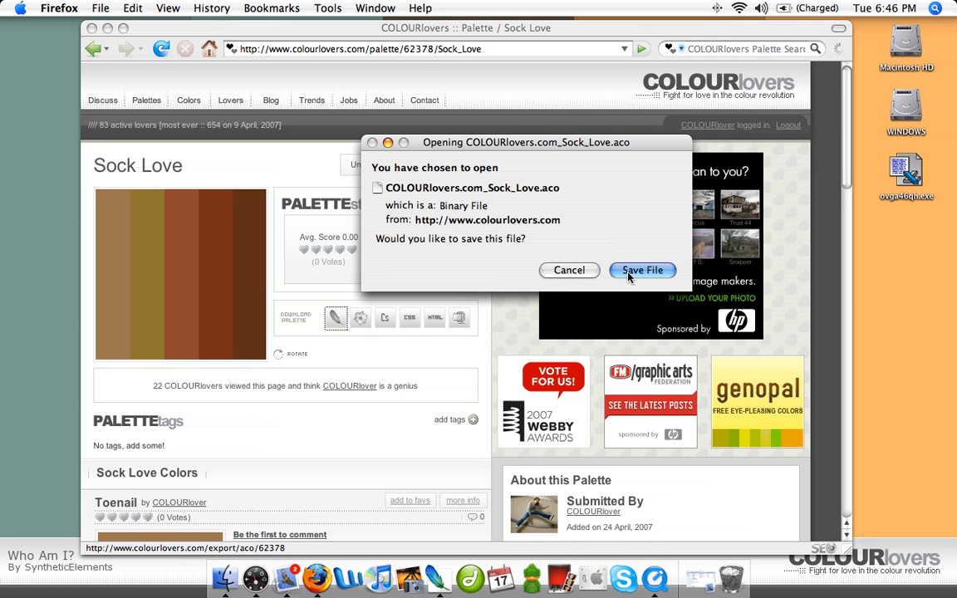
pyautogui.click(642, 270)
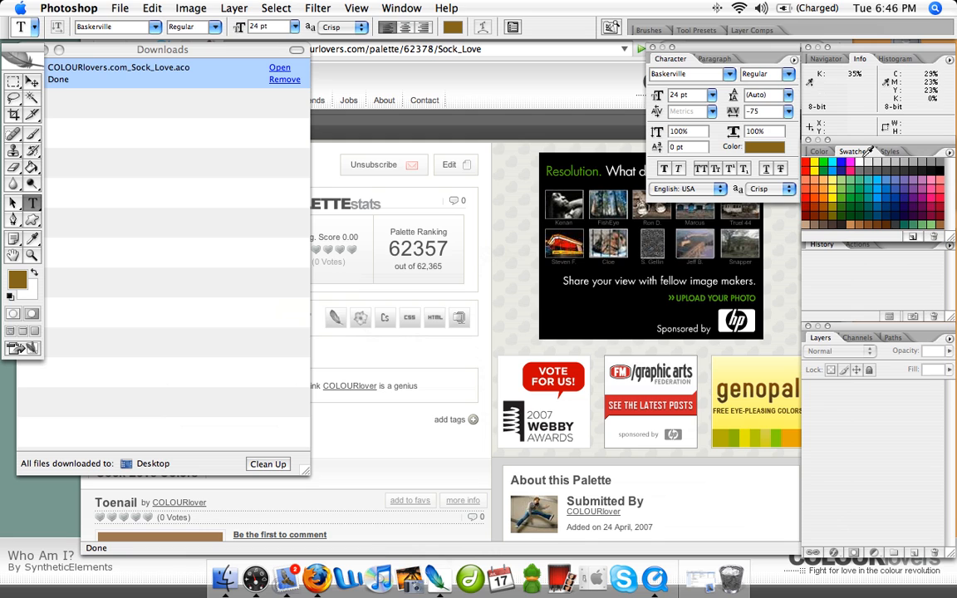
# - Load the Sock Love .aco file into Photoshop's swatches via Load Swatches
pyautogui.click(950, 152)
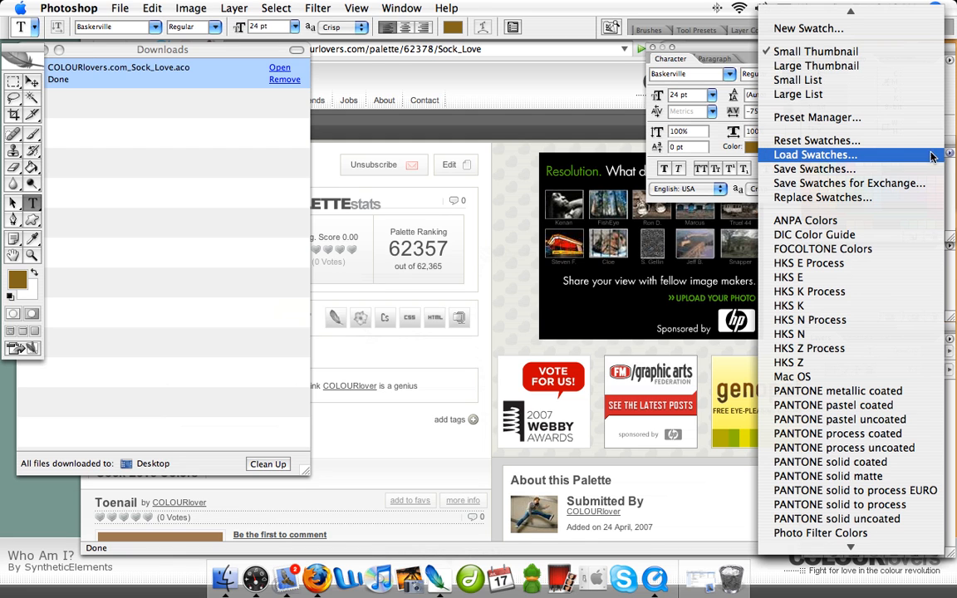
pyautogui.click(814, 155)
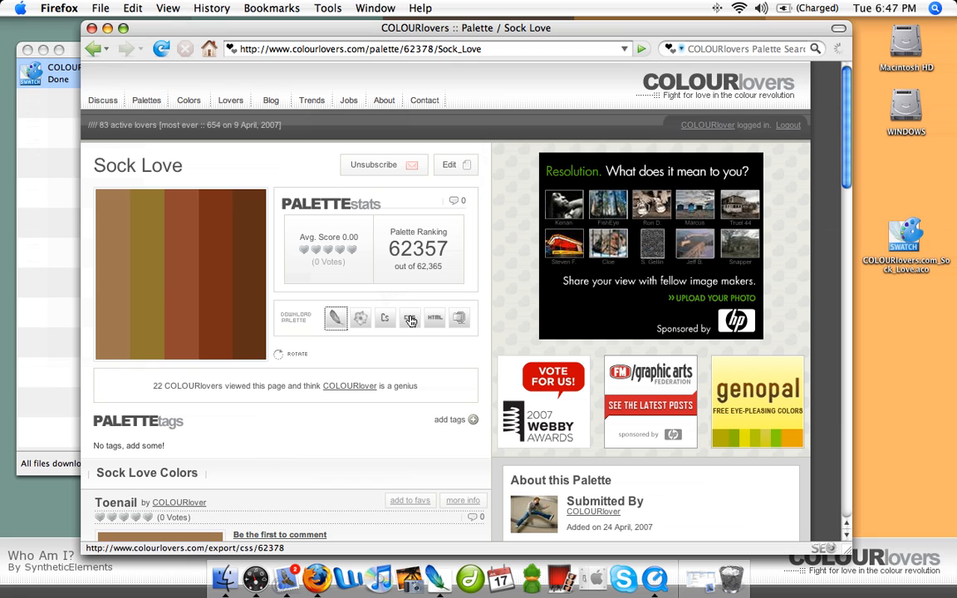
pyautogui.moveTo(420, 318)
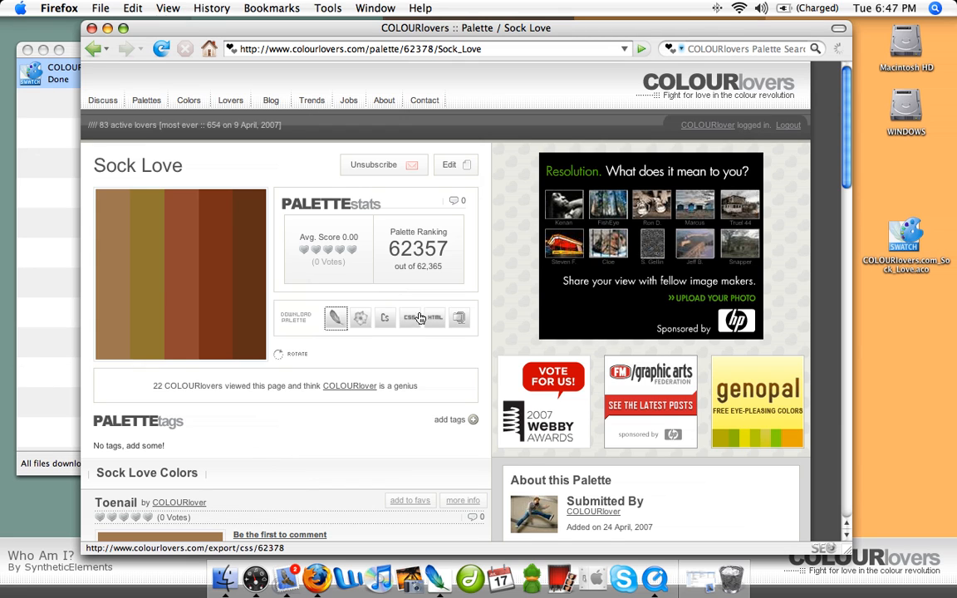
# - Download the Sock Love palette as an HTML page
pyautogui.click(433, 317)
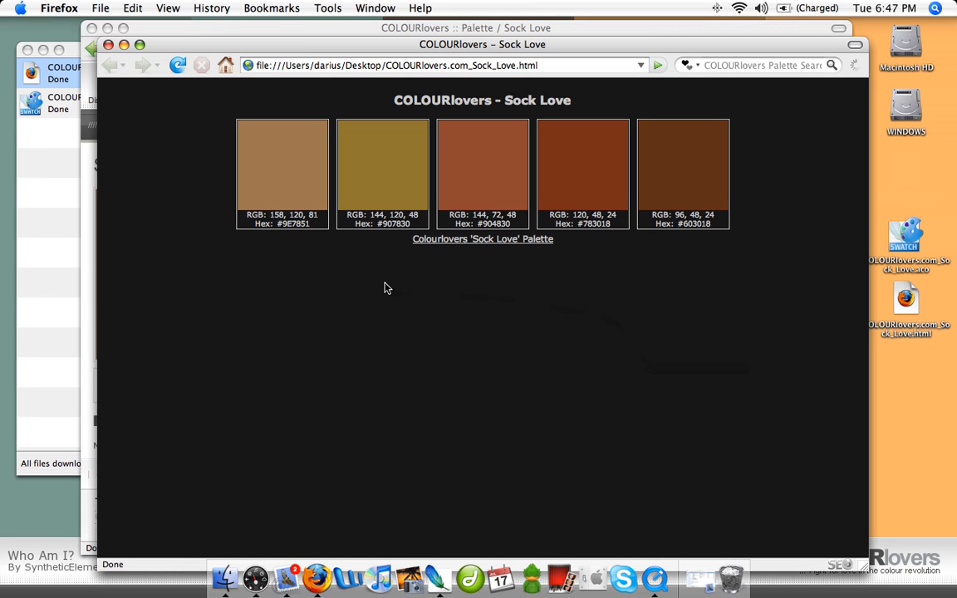
pyautogui.moveTo(363, 226)
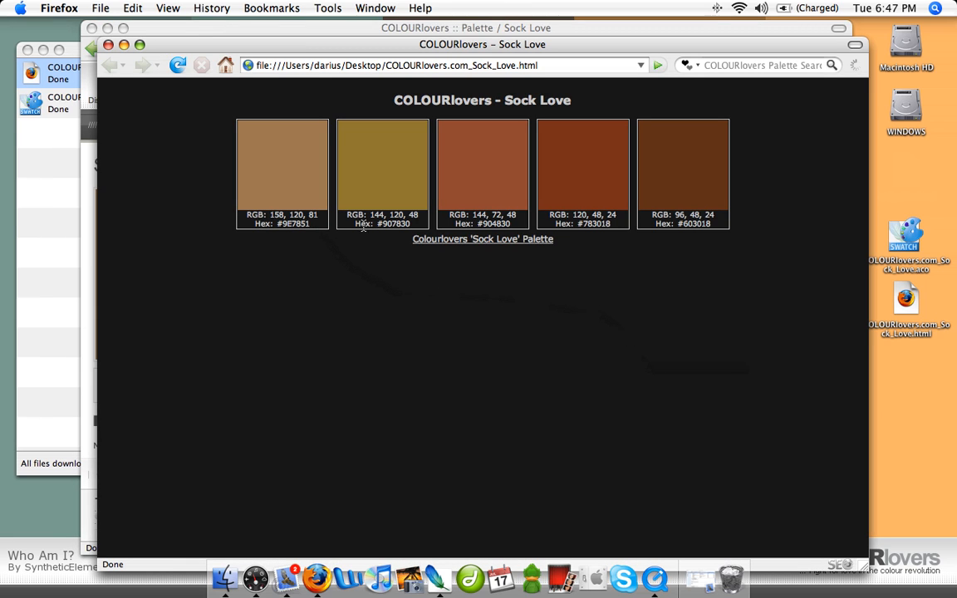
# - Follow the "Colourlovers 'Sock Love' Palette" link from the saved HTML page
pyautogui.click(482, 239)
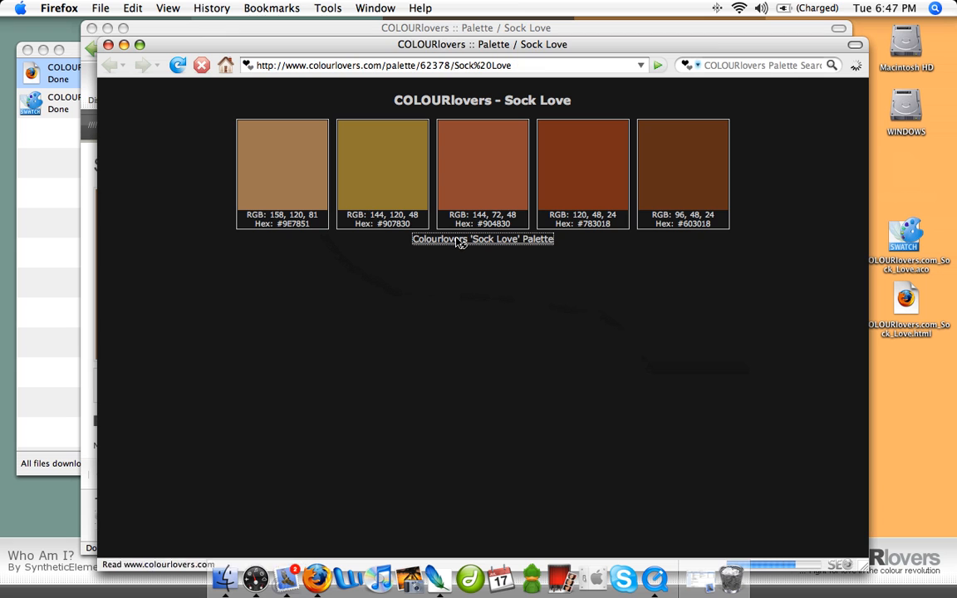
pyautogui.click(482, 238)
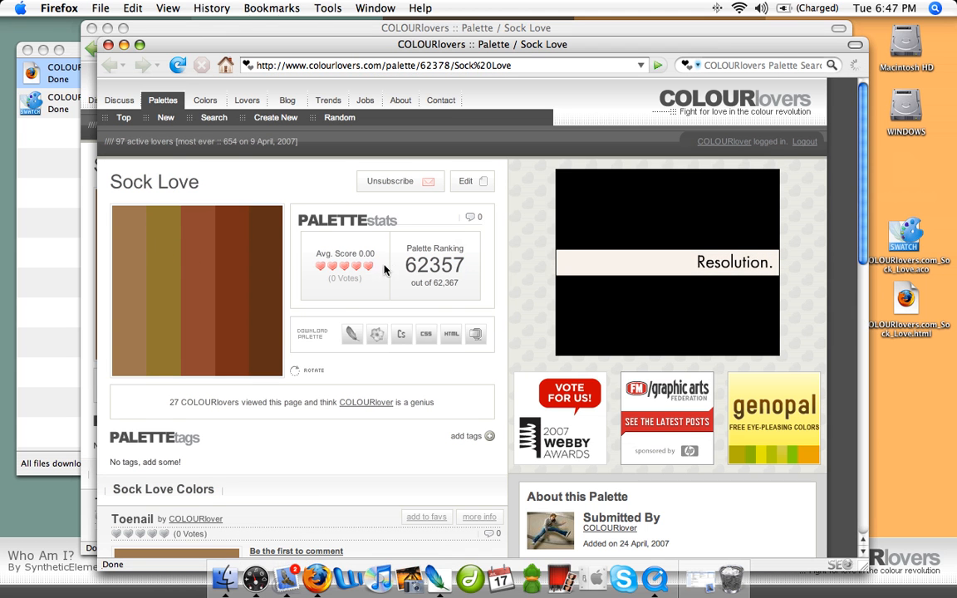